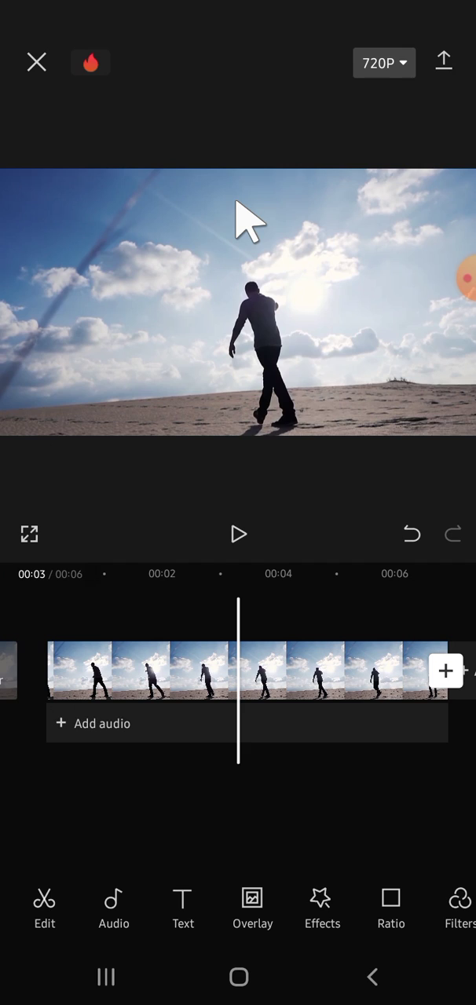
mouse_move(274, 515)
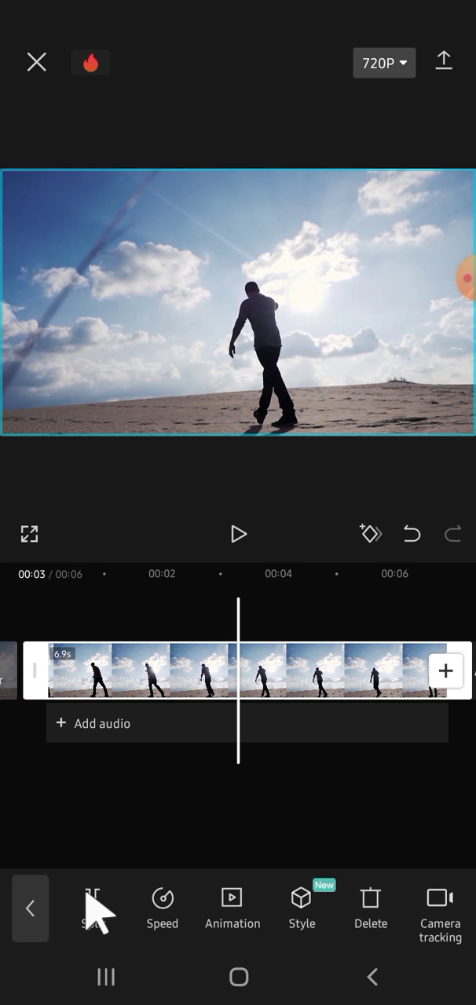
Split the beach clip at 3 seconds, delete the 3.6-second second half, then undo it
click(93, 907)
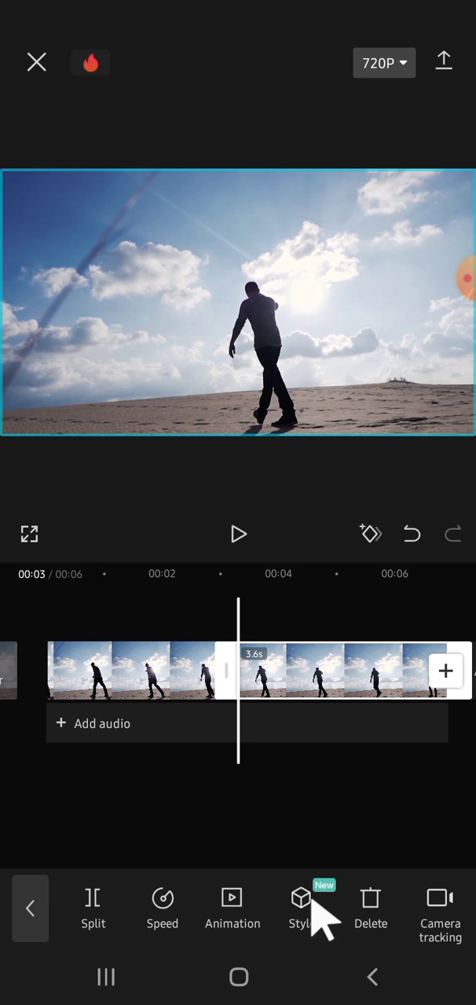
mouse_move(326, 695)
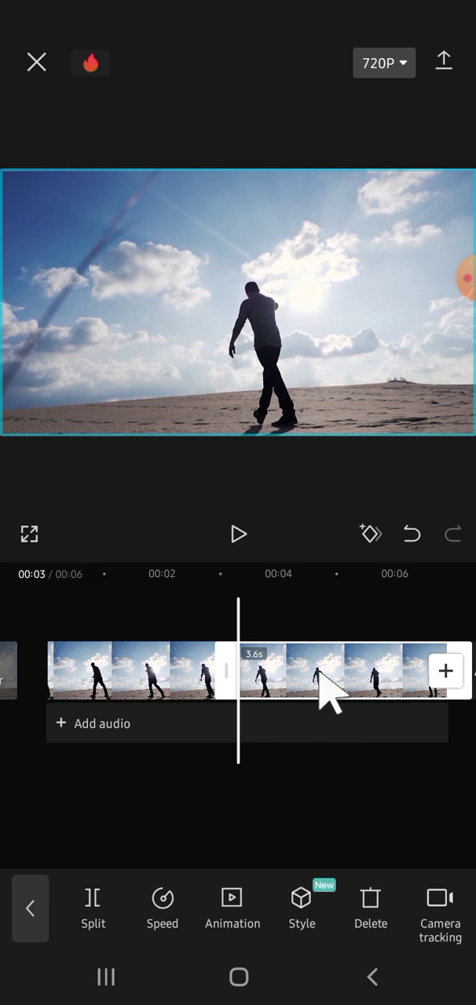
mouse_move(380, 911)
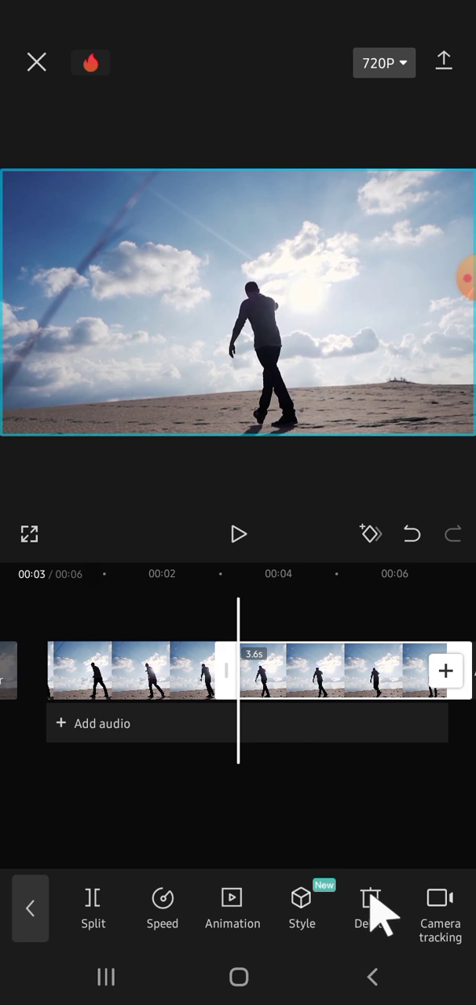
click(369, 911)
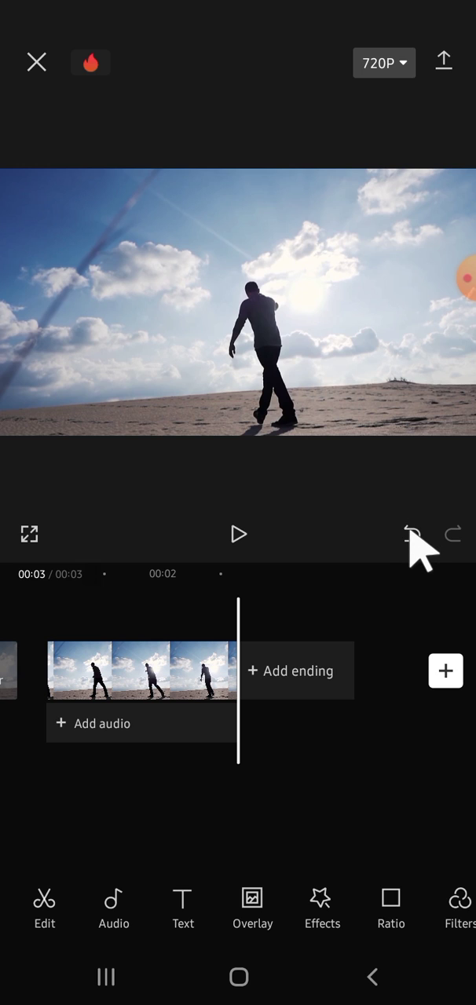
click(412, 534)
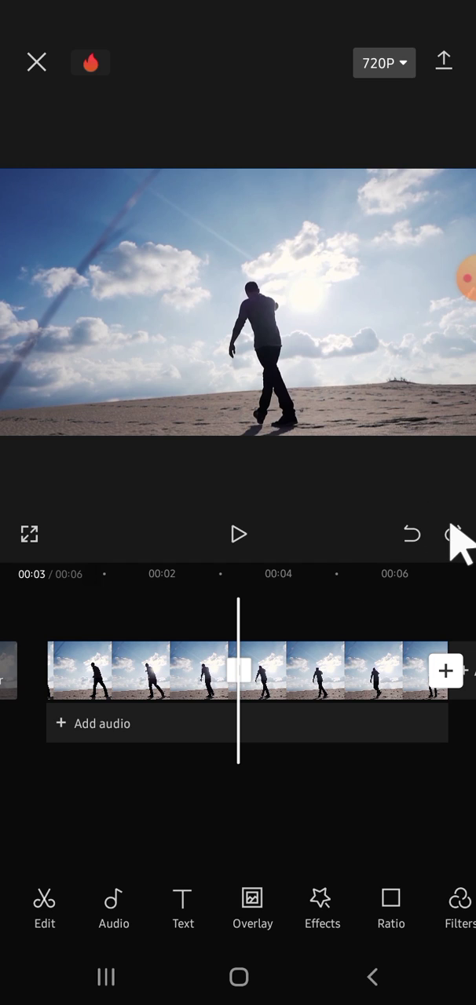
Redo the delete so the project ends at 3 seconds with only the first half
click(457, 534)
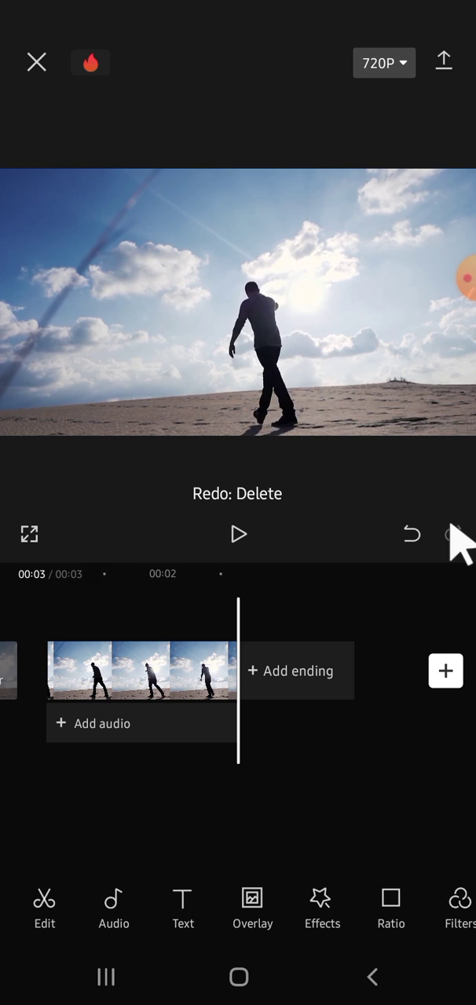
mouse_move(346, 738)
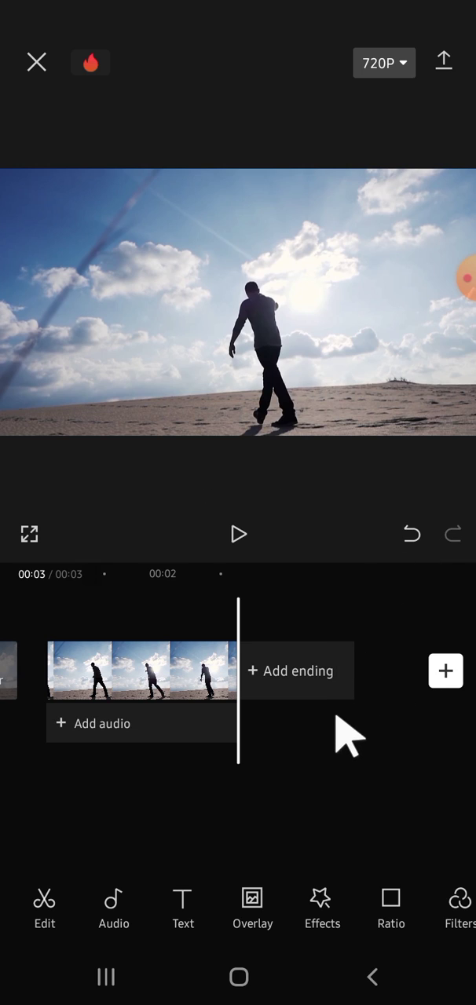